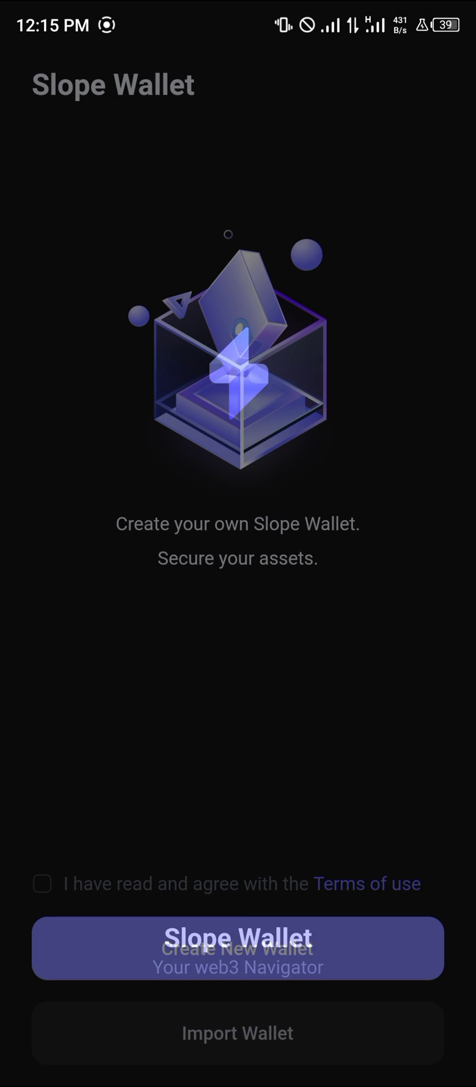
Accept the terms of use and begin creating a new SOL, ETH and BNB wallet
click(42, 882)
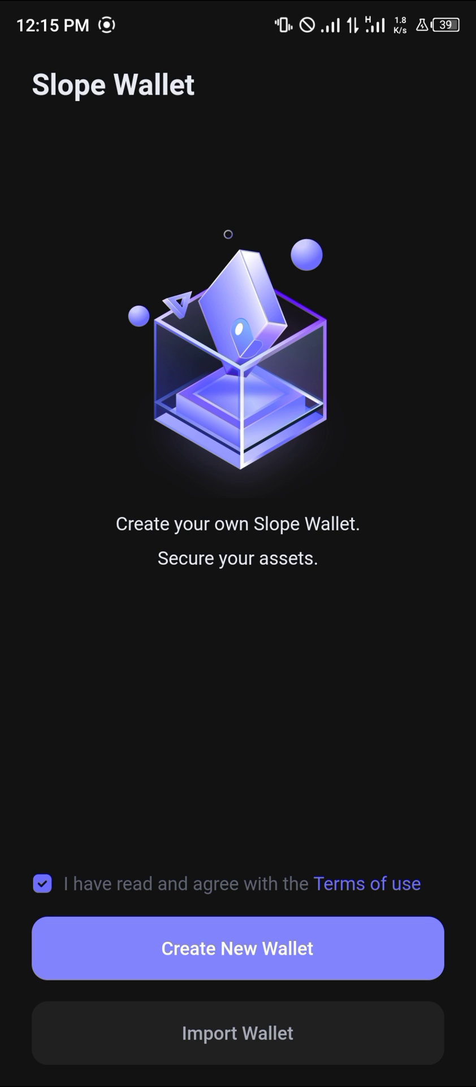
click(238, 948)
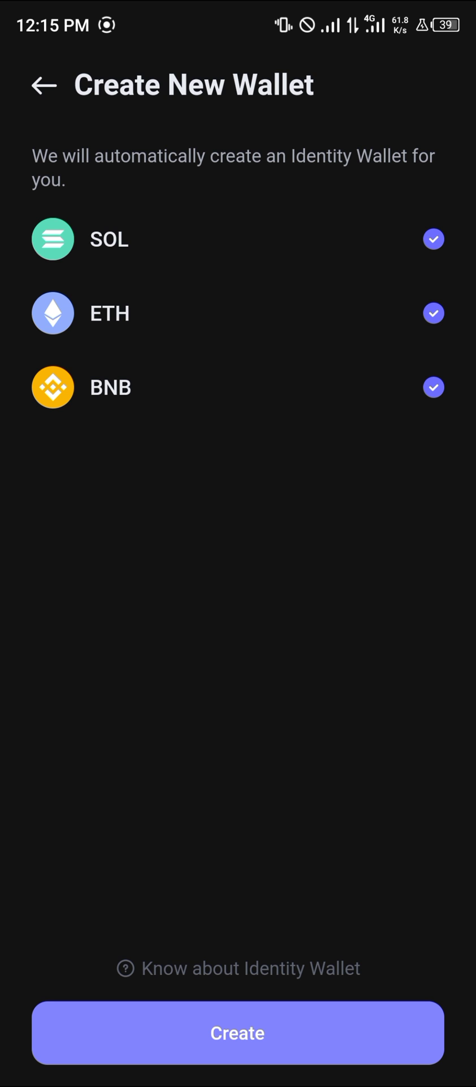
Create the SOL/ETH/BNB identity wallet and start the seed phrase backup
click(238, 1033)
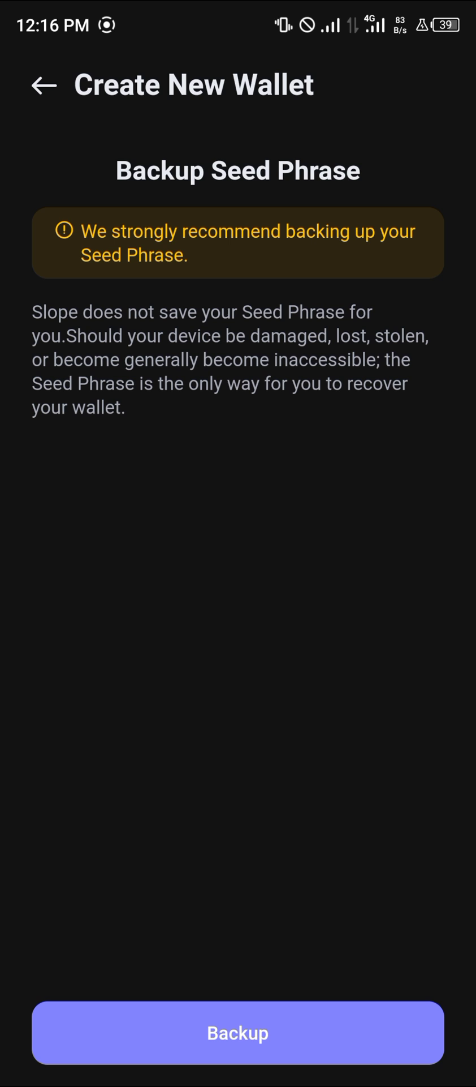
click(238, 1032)
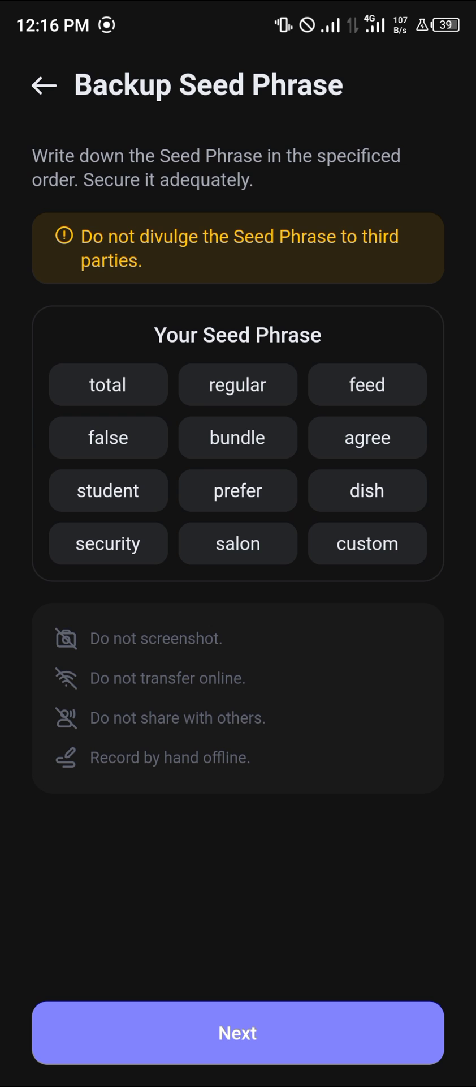
Confirm the twelve-word seed phrase is written down and continue to password setup
click(238, 1032)
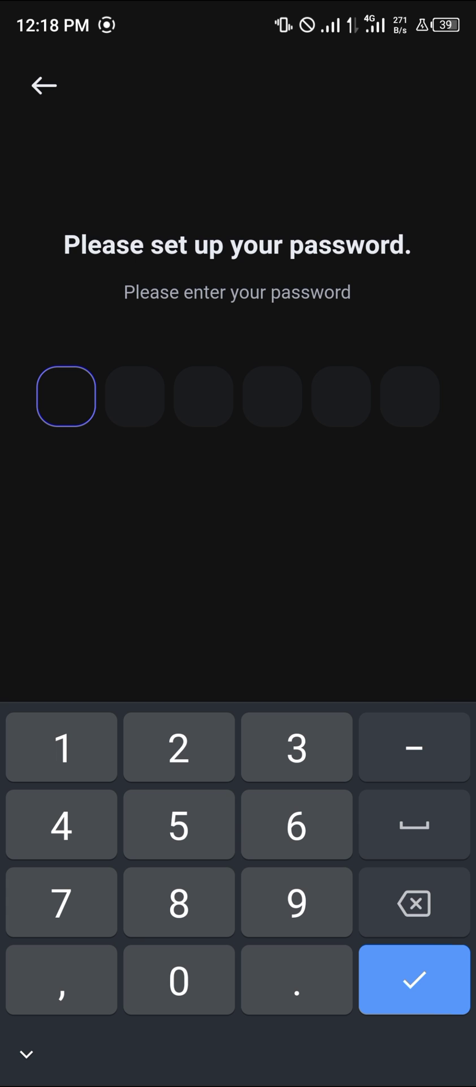
Enter the six-digit password on the keypad to reach the SOL token home screen
click(179, 979)
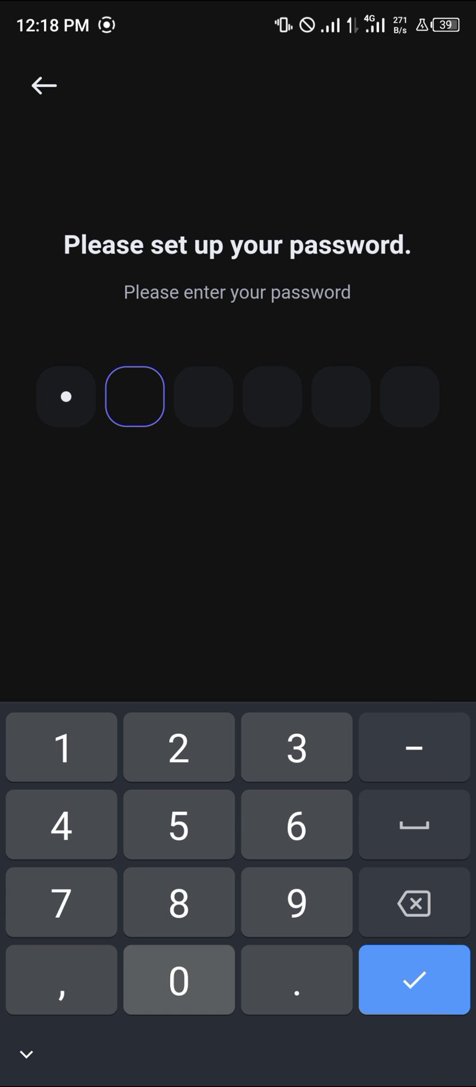
click(179, 746)
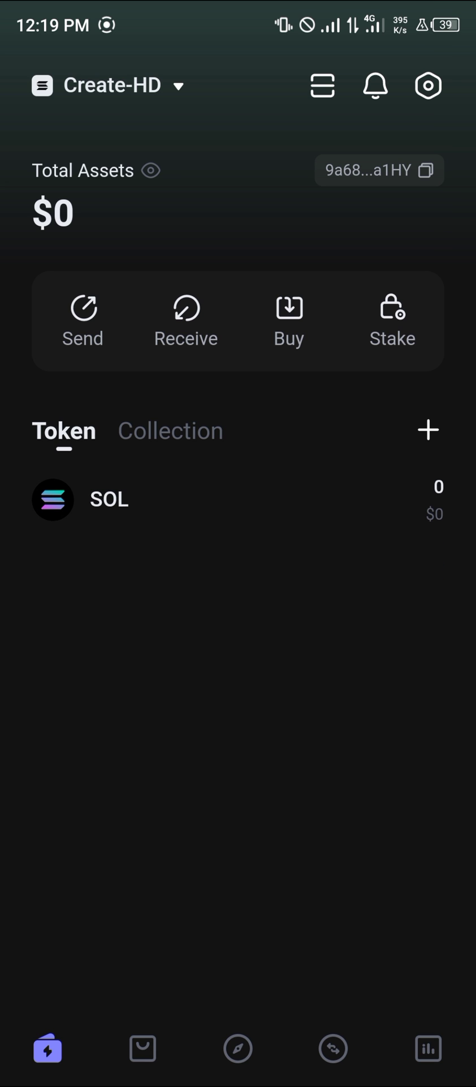
click(109, 500)
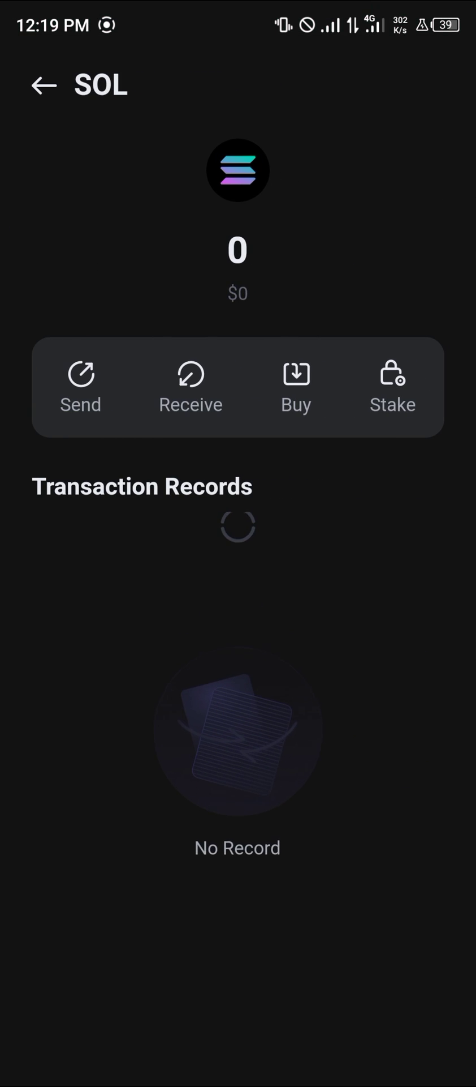
click(191, 387)
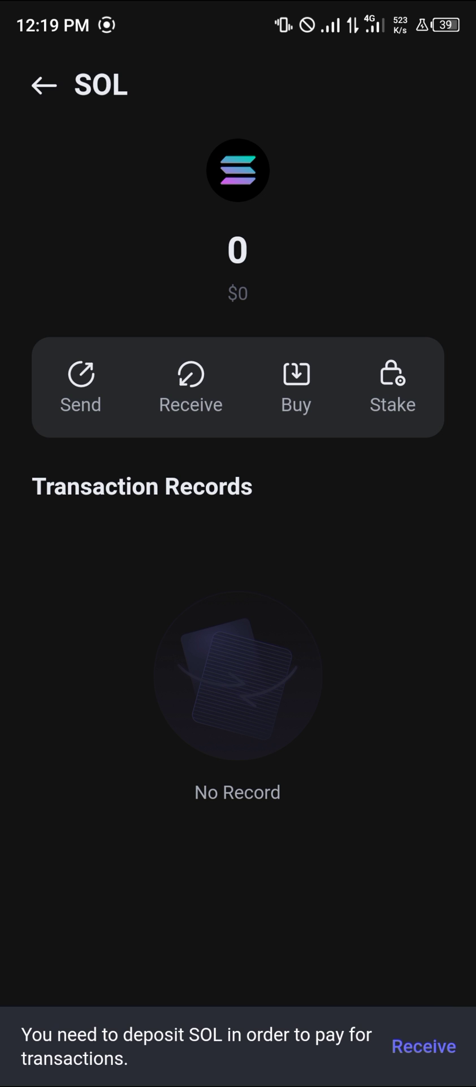
click(297, 386)
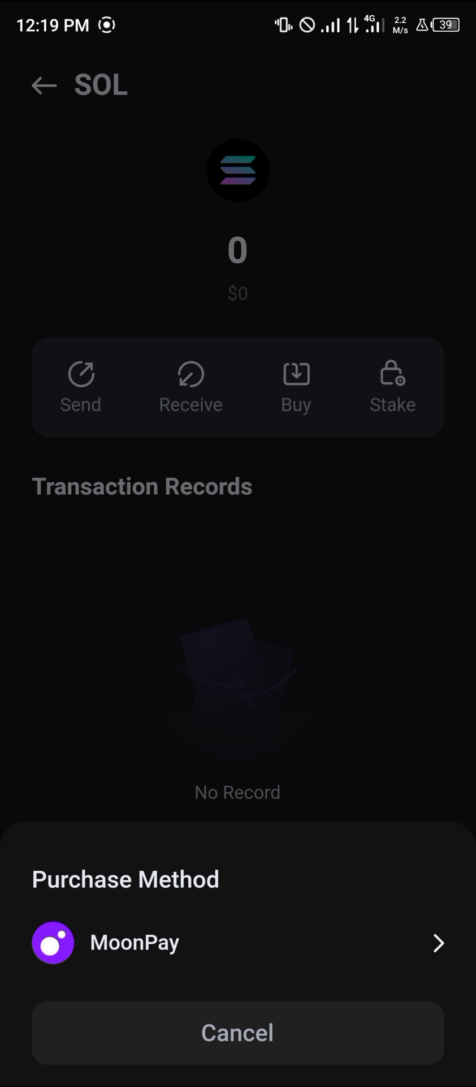
click(237, 1032)
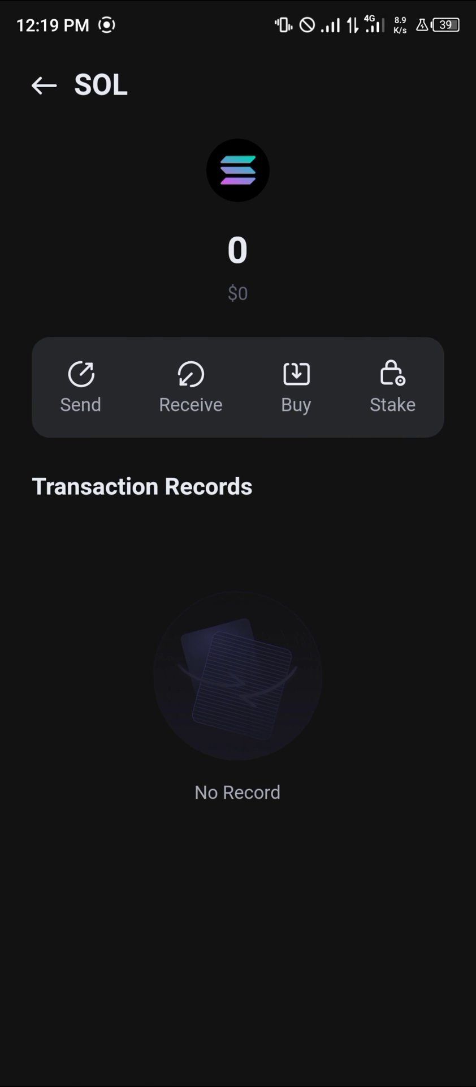
click(43, 85)
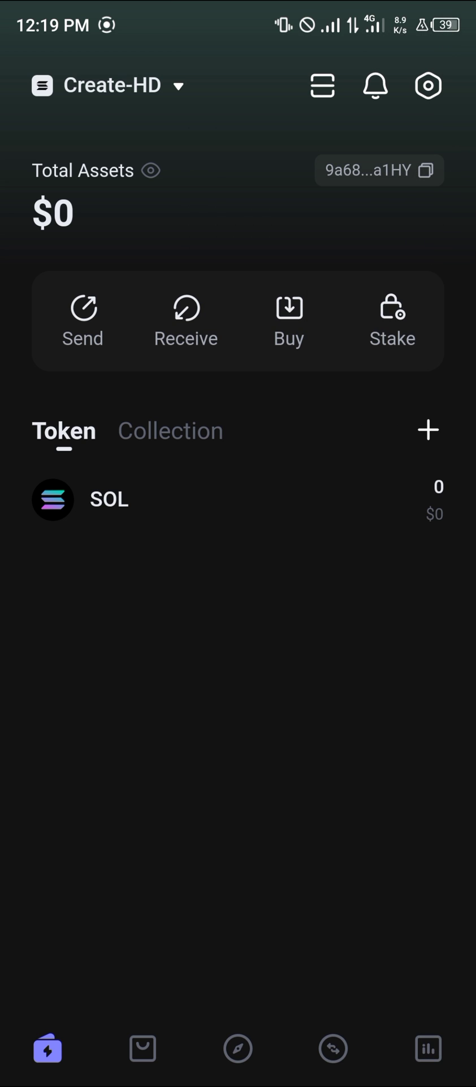